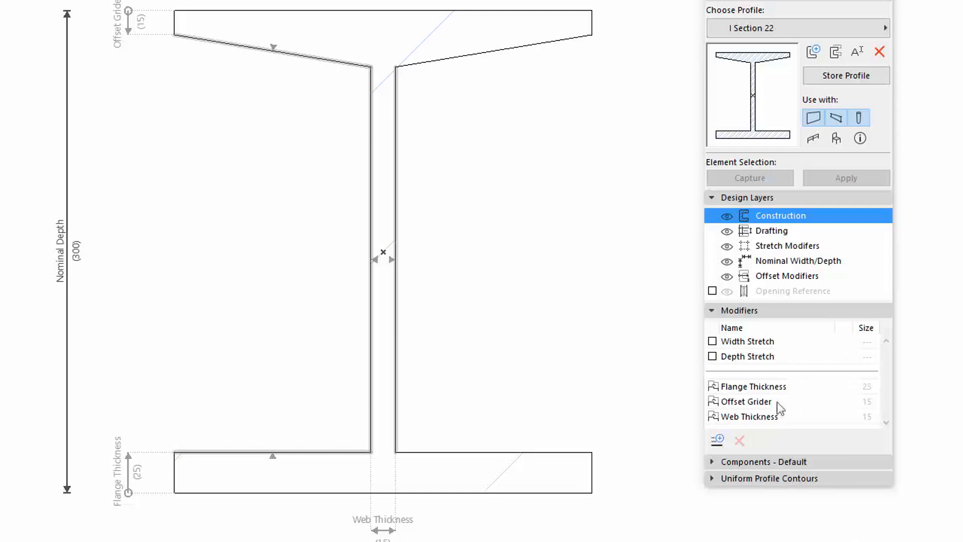
mouse_move(784, 392)
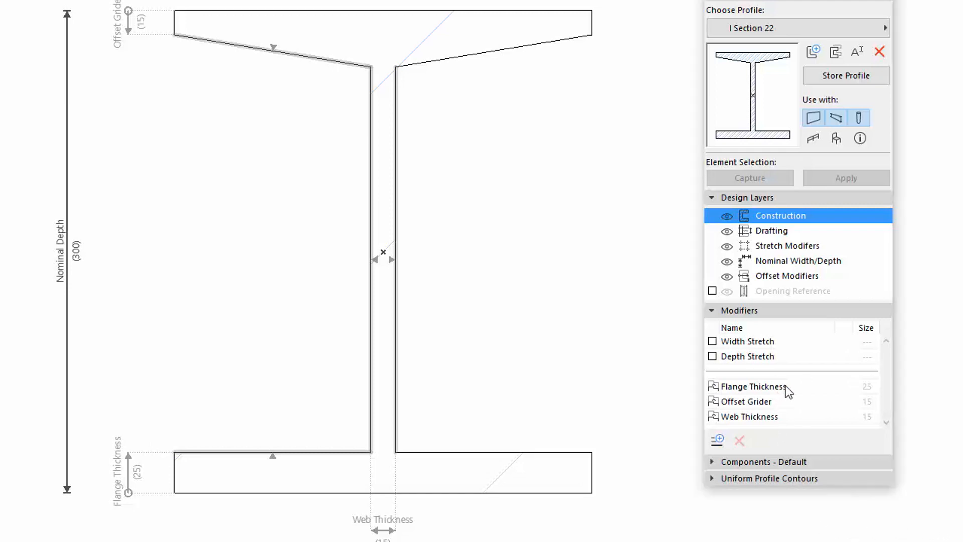
Select Offset Grider in the Modifiers list to highlight its sloped top flange edge.
left_click(746, 401)
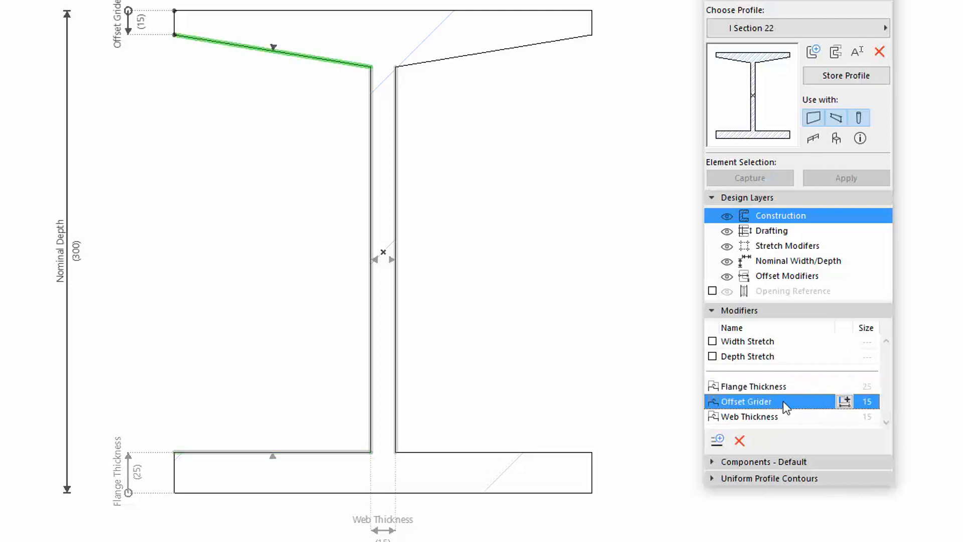
left_click(767, 416)
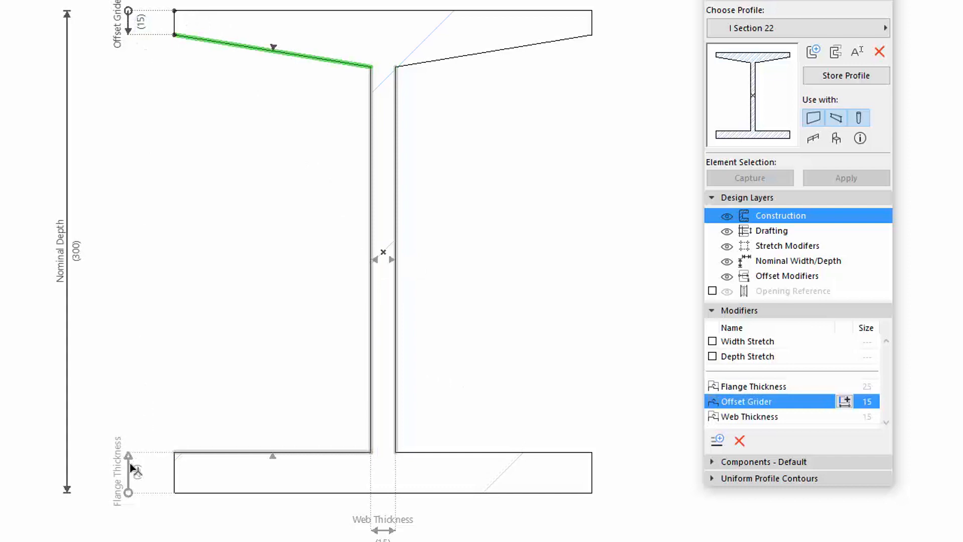
Stretch Flange Thickness from the lower flange up to the top web corner and size it 240.
left_click(753, 385)
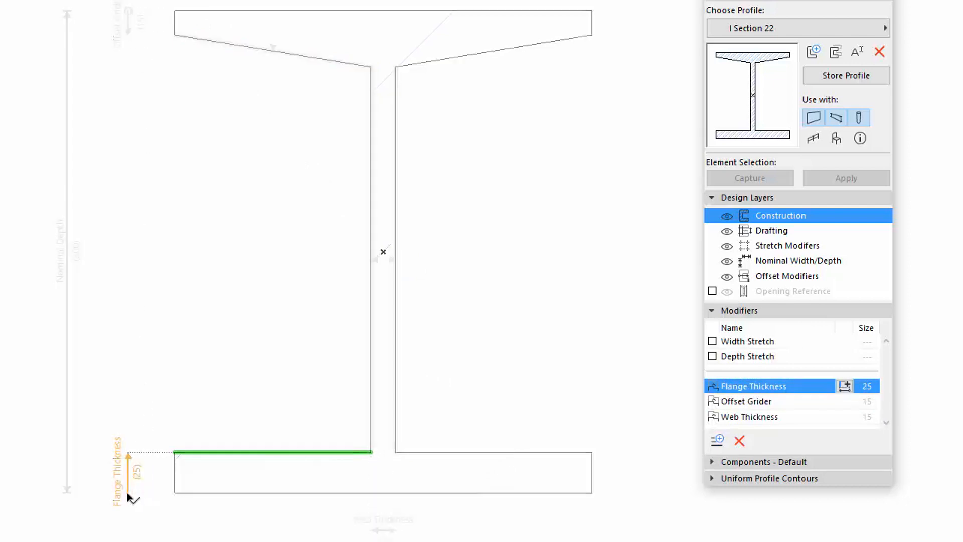
left_click_drag(131, 488, 139, 71)
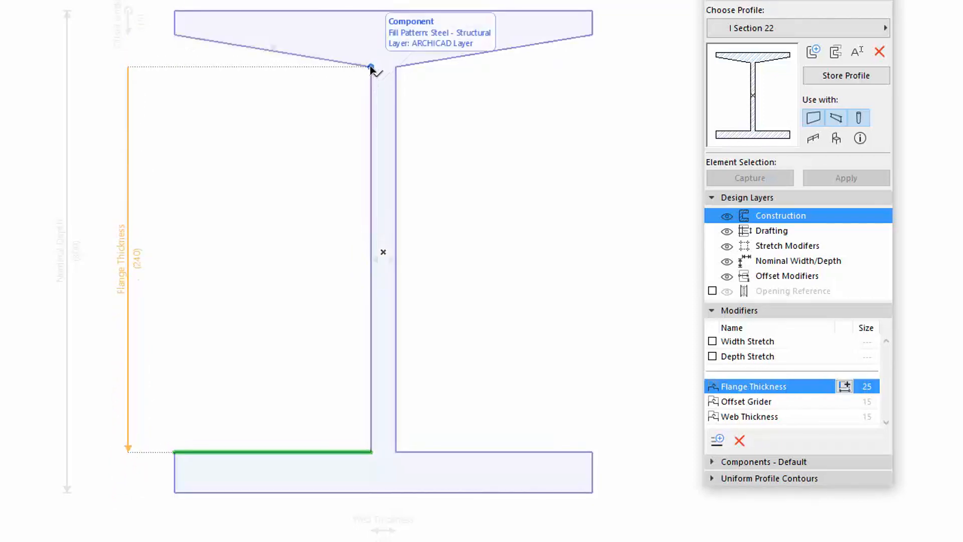
type("240")
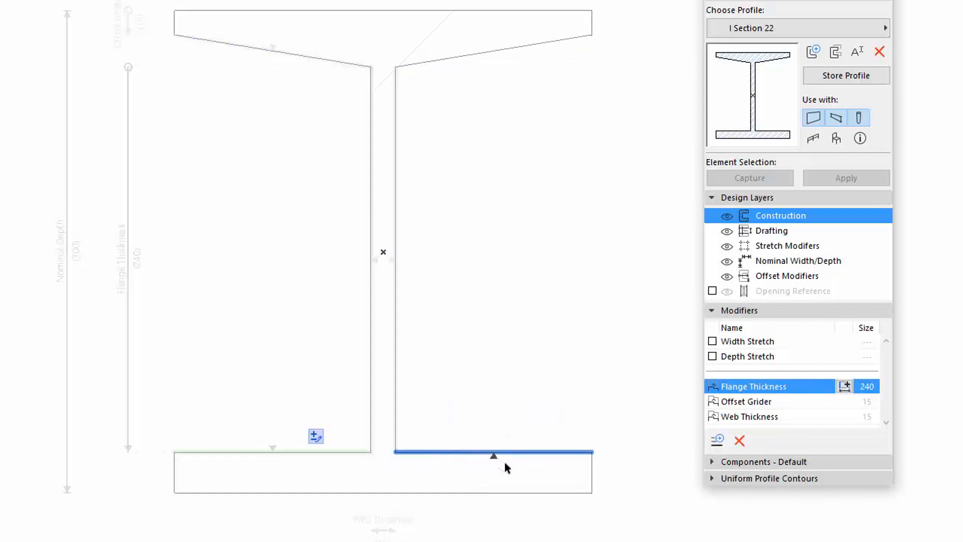
mouse_move(516, 440)
type("Web H")
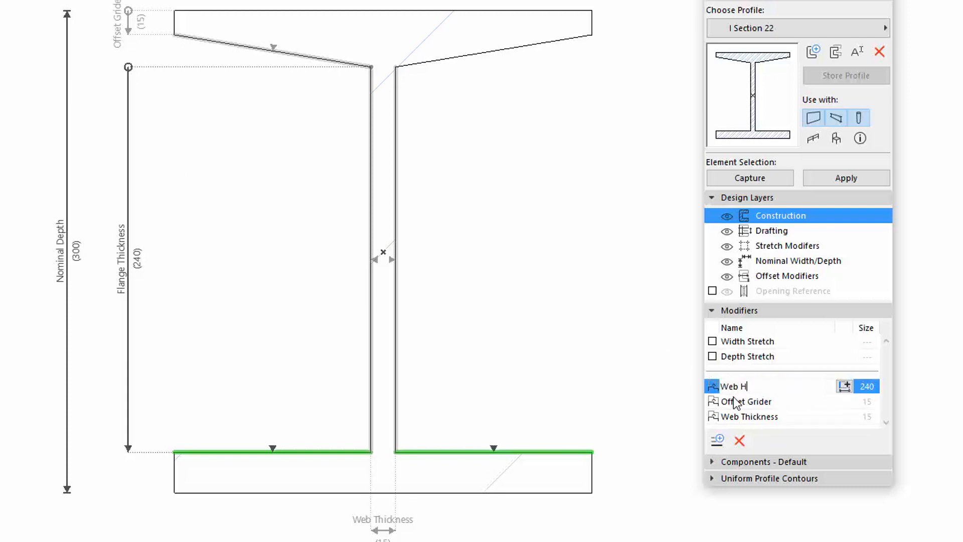
Rename the 240 offset modifier to 'Web Height'.
type("eight")
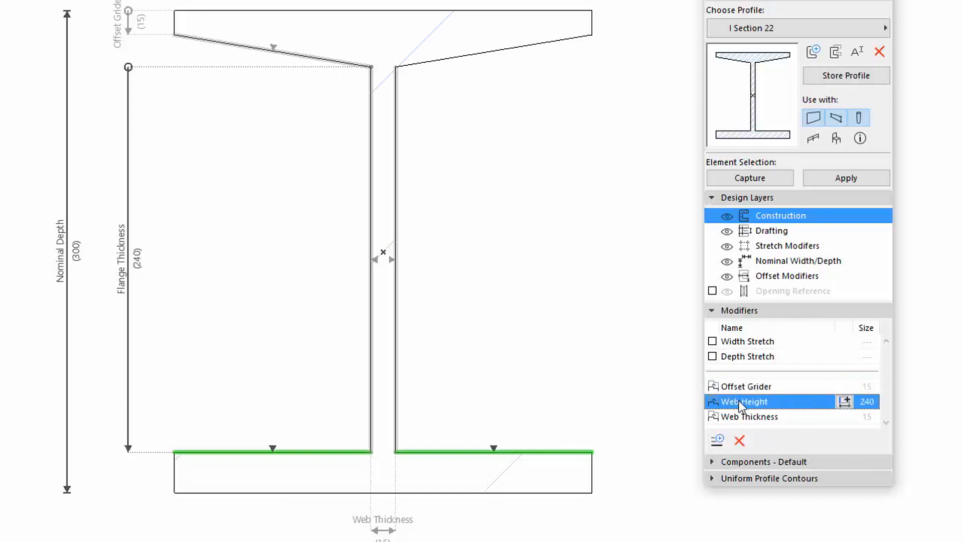
mouse_move(742, 406)
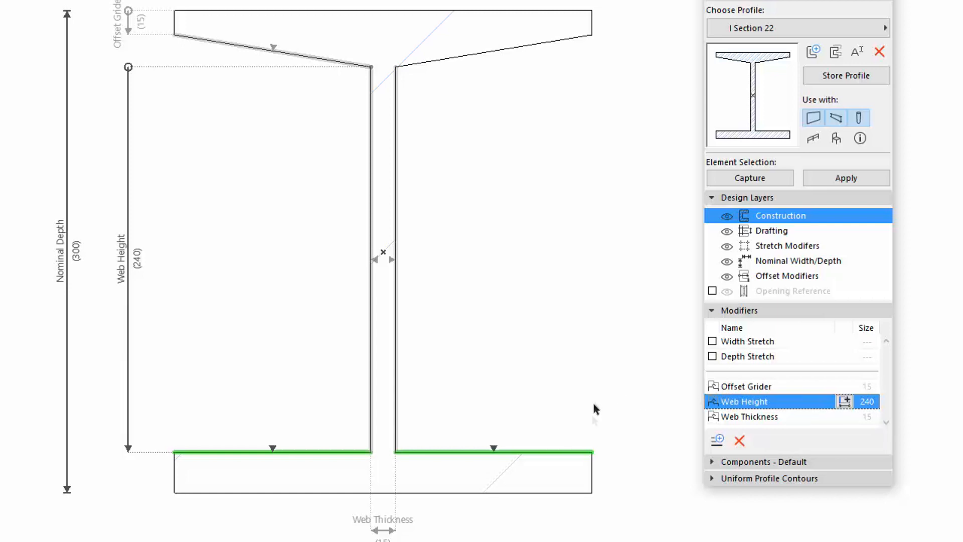
Create a new offset modifier named Flange Thickness from the preset list.
left_click(716, 441)
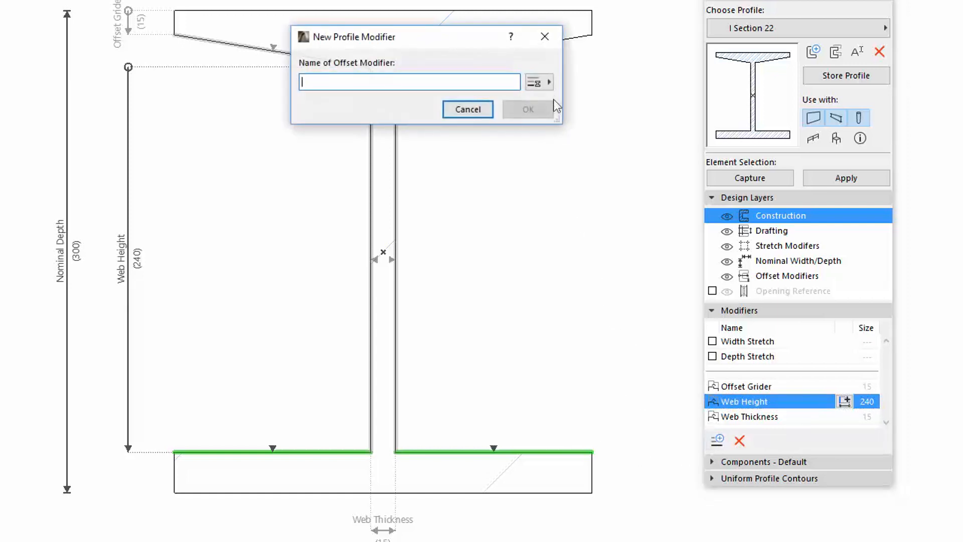
left_click(538, 81)
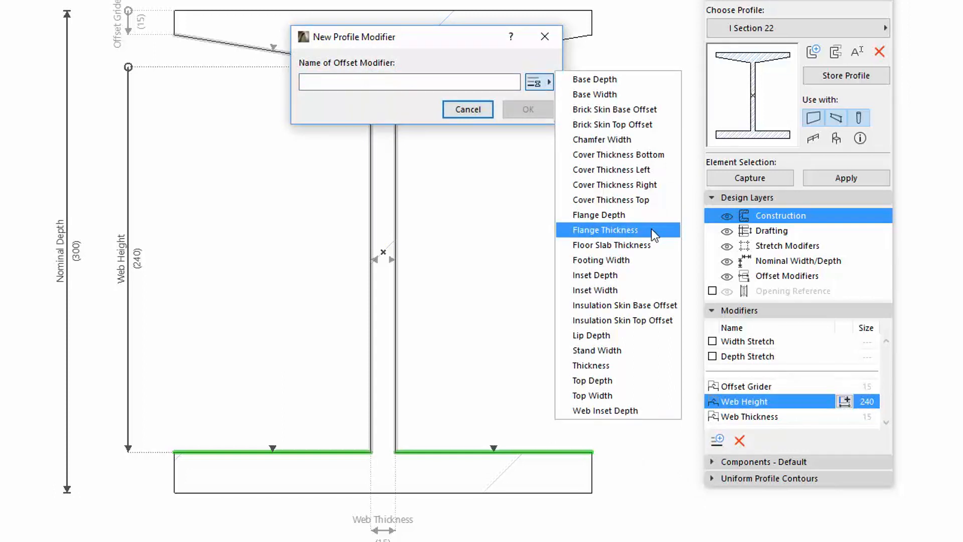
left_click(603, 229)
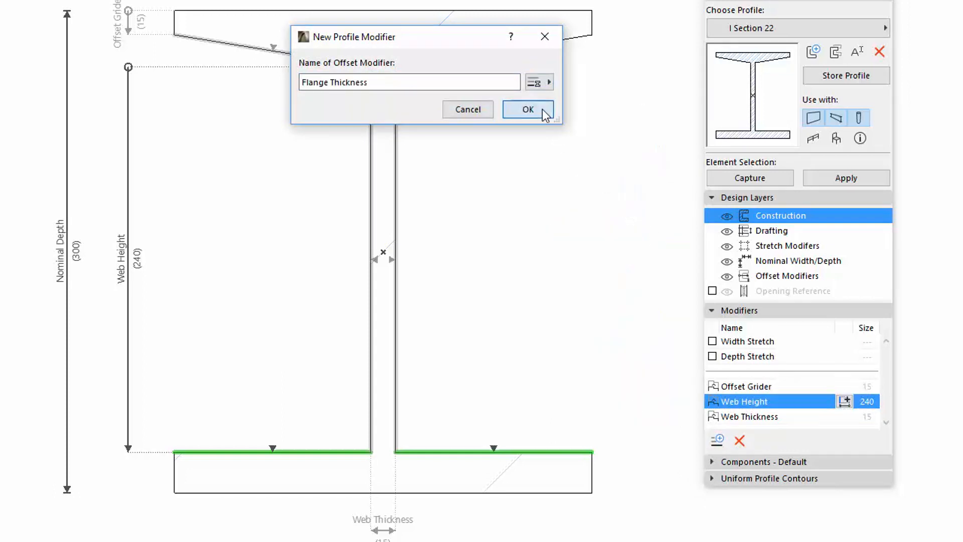
left_click(527, 109)
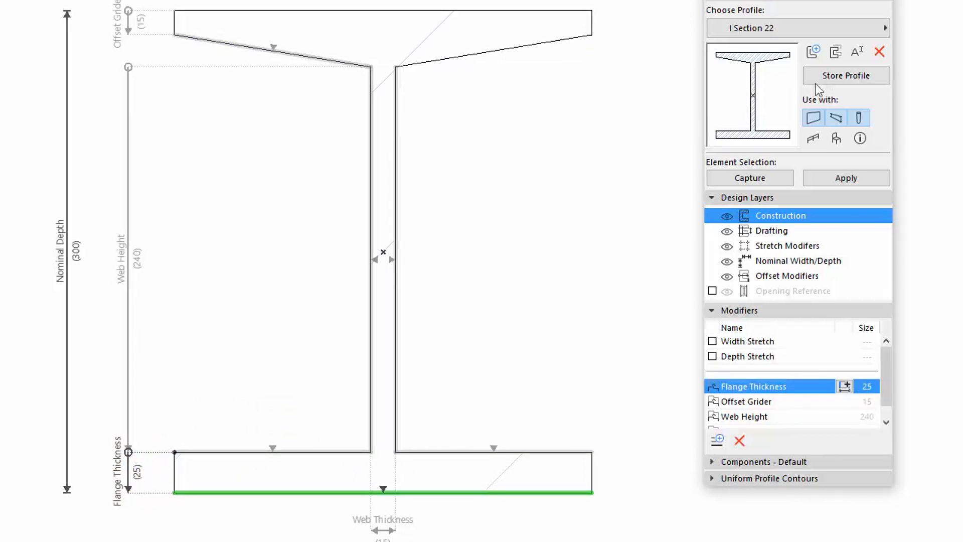
Store the profile and shrink Web Height on a placed element via its lower edge.
left_click(846, 75)
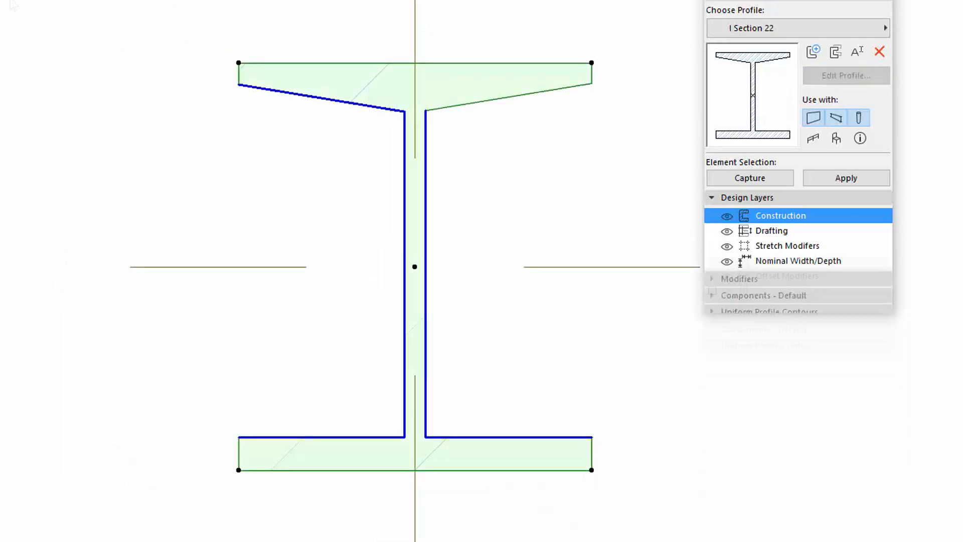
left_click(712, 197)
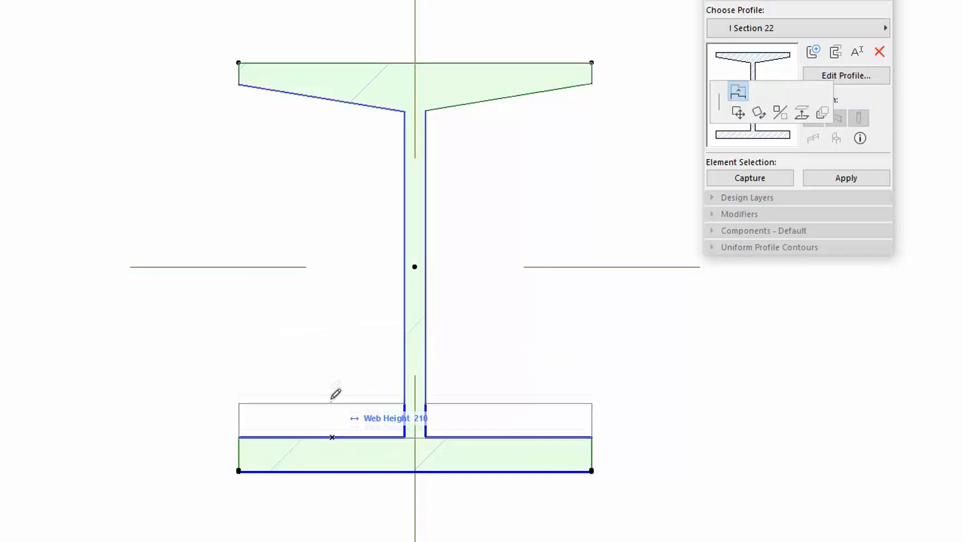
left_click_drag(332, 437, 332, 395)
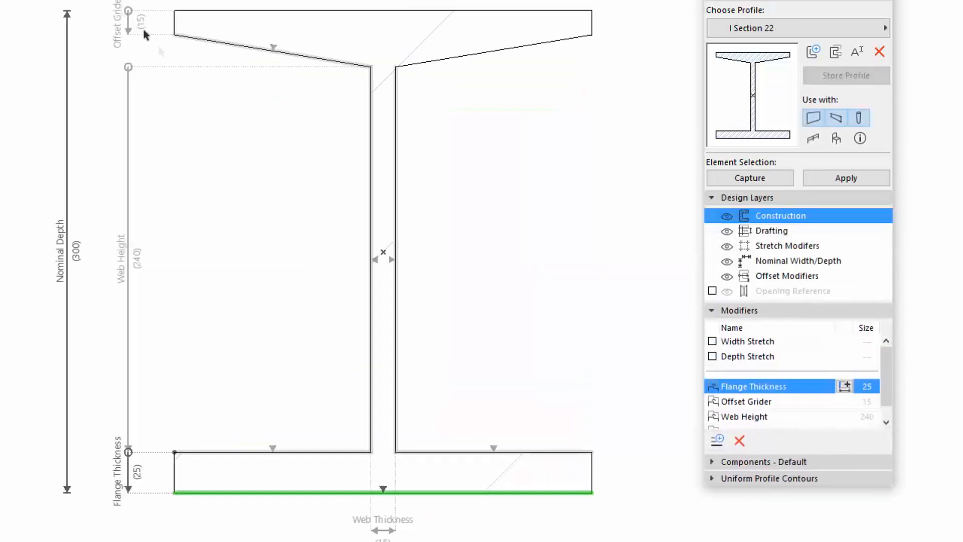
mouse_move(506, 306)
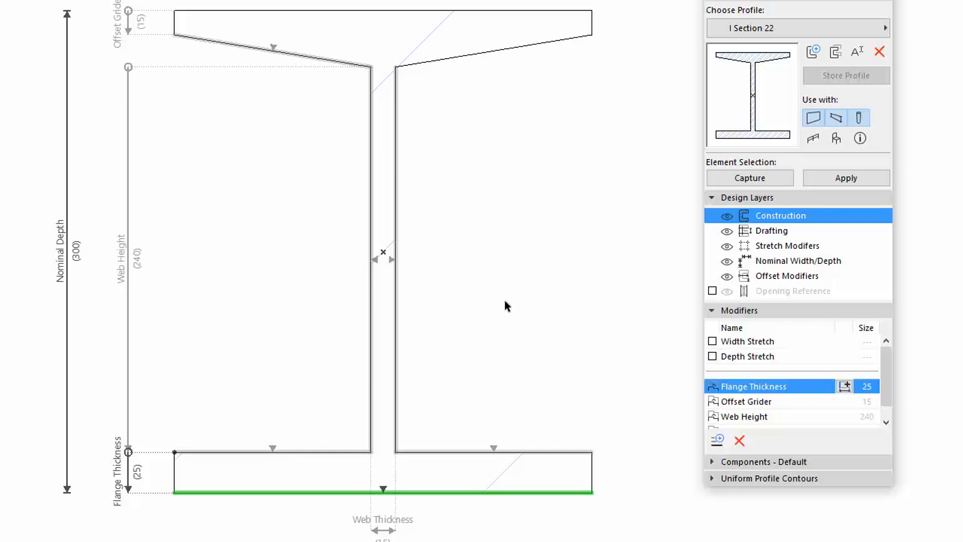
mouse_move(501, 292)
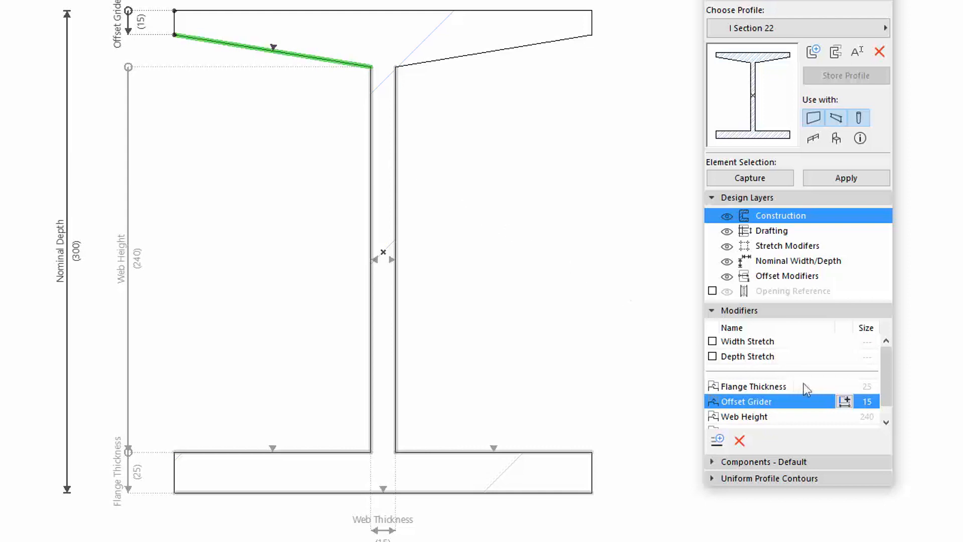
Add the right sloped top-flange underside to the Offset Grider modifier.
left_click(844, 401)
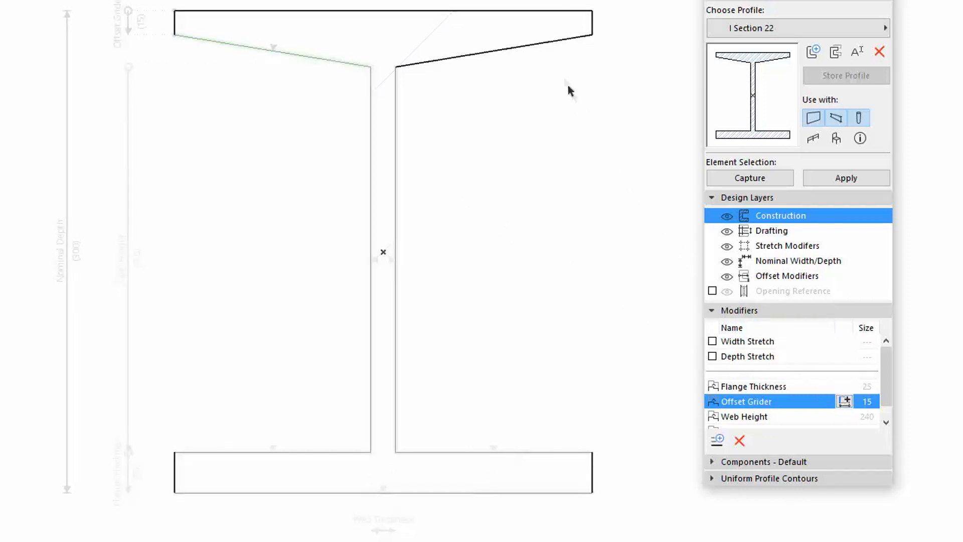
mouse_move(550, 45)
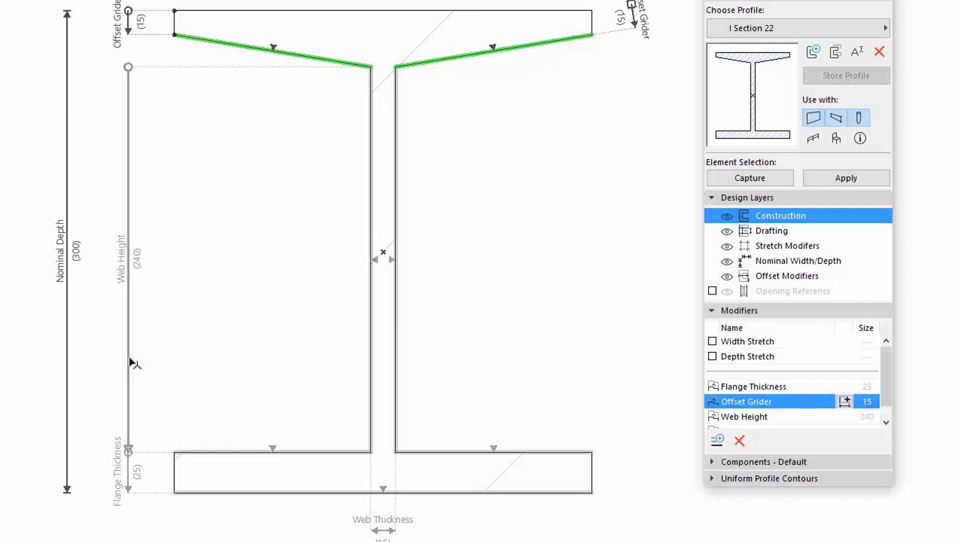
Assign Web Height to the bottom flange's inner top edges and store the profile.
left_click(744, 415)
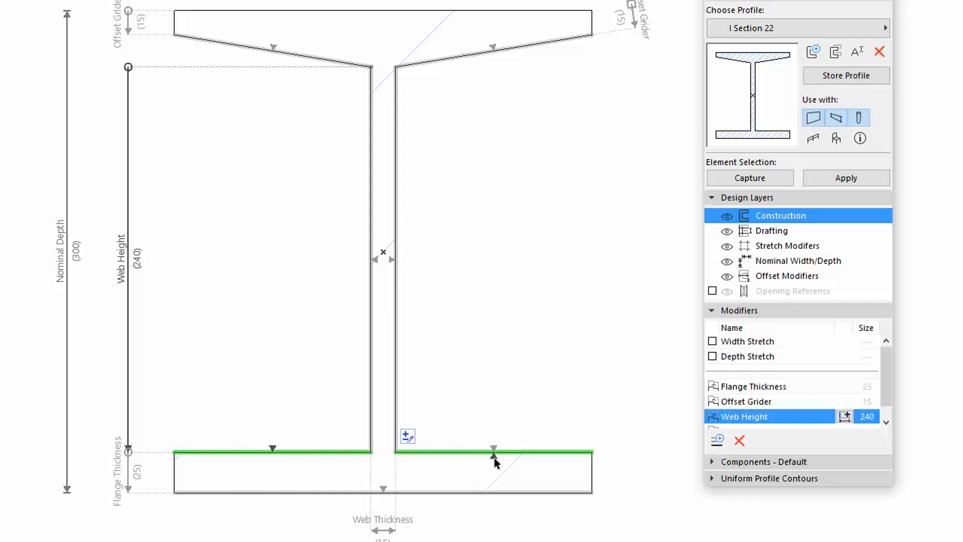
mouse_move(495, 451)
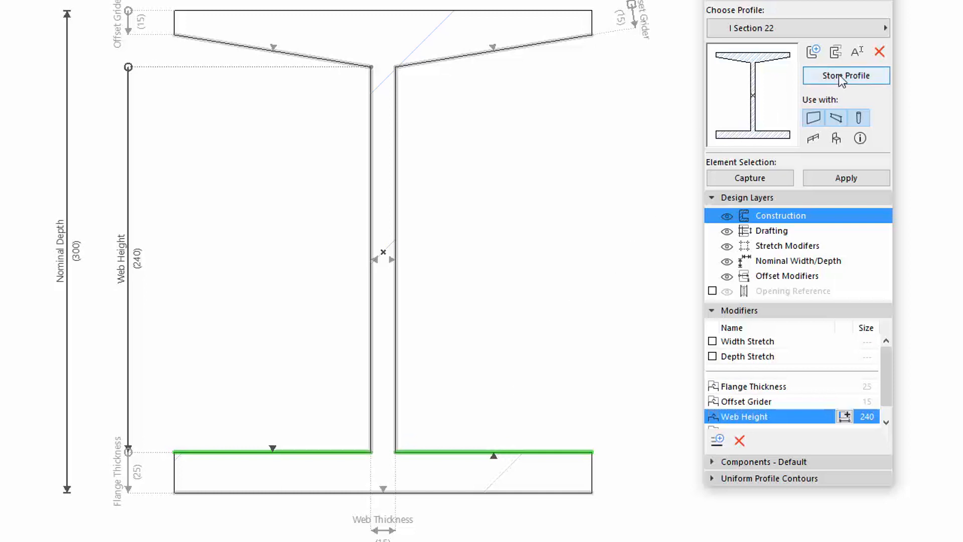
left_click(845, 75)
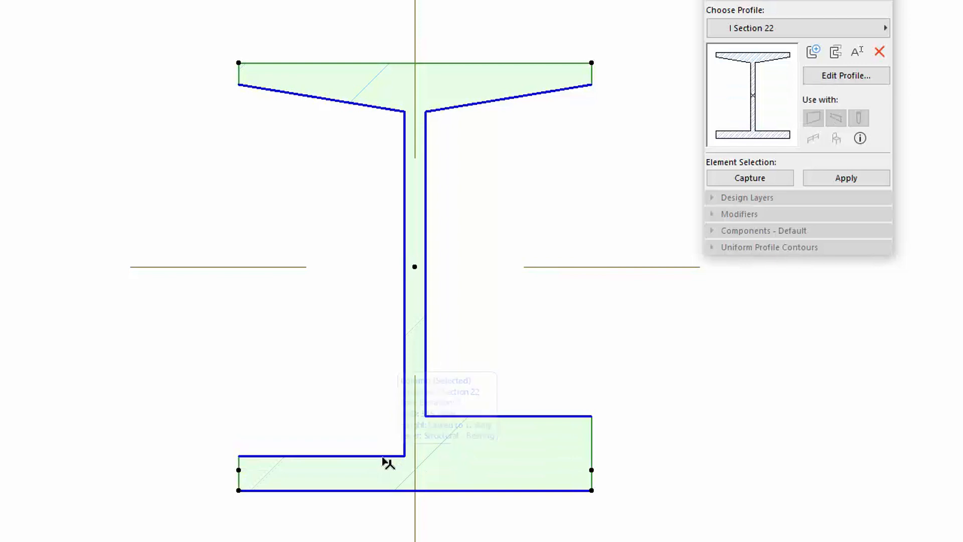
Reopen I Section 22 for editing and select Offset Grider to show its edges.
left_click(845, 75)
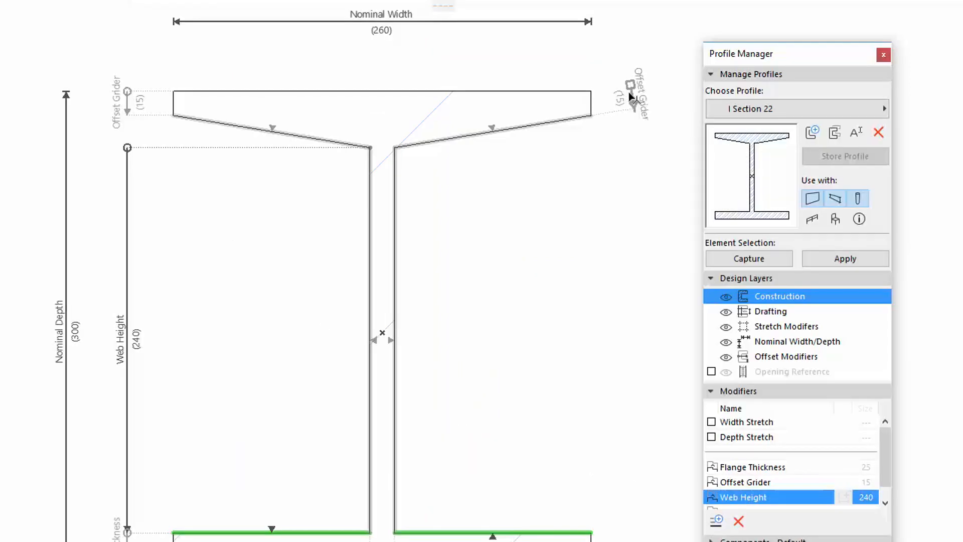
left_click(745, 482)
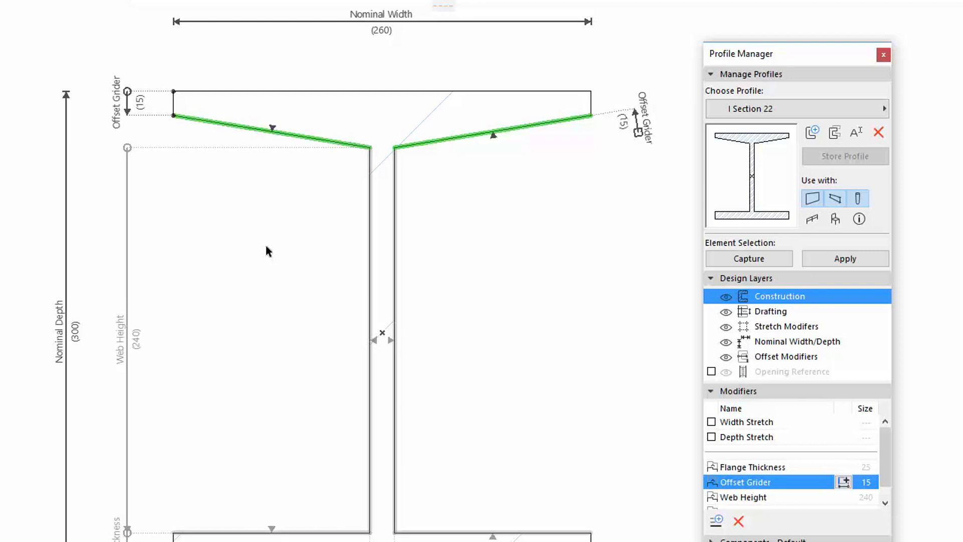
Create a modifier named 'Temp Dim' and place it along the left sloped top flange.
type("Temp Di")
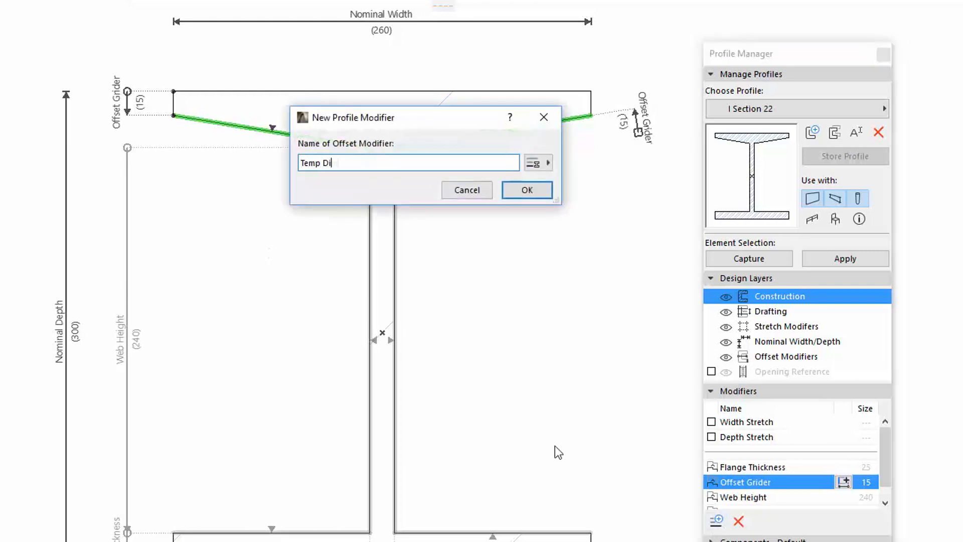
left_click(527, 190)
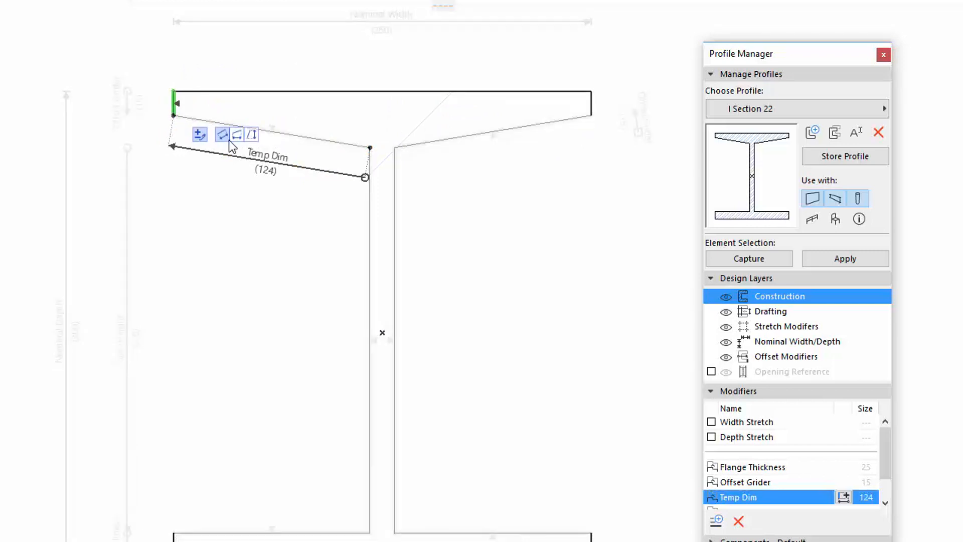
left_click(236, 135)
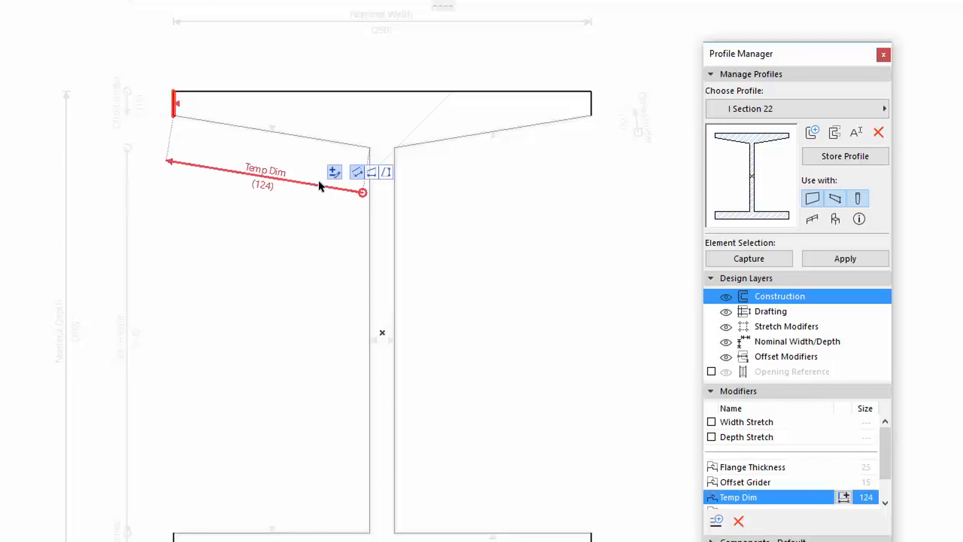
mouse_move(289, 166)
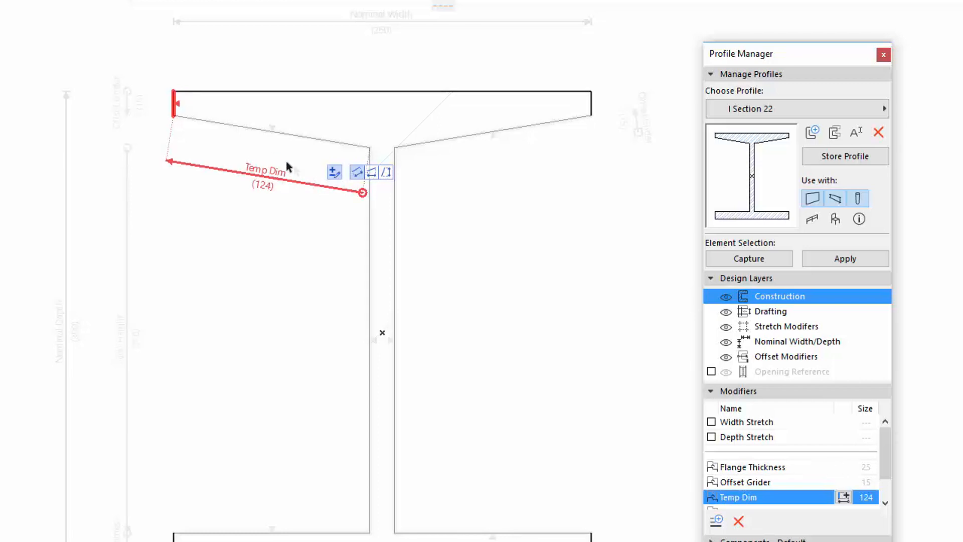
Remove Temp Dim's edge assignment so it no longer drives the flange.
left_click(175, 110)
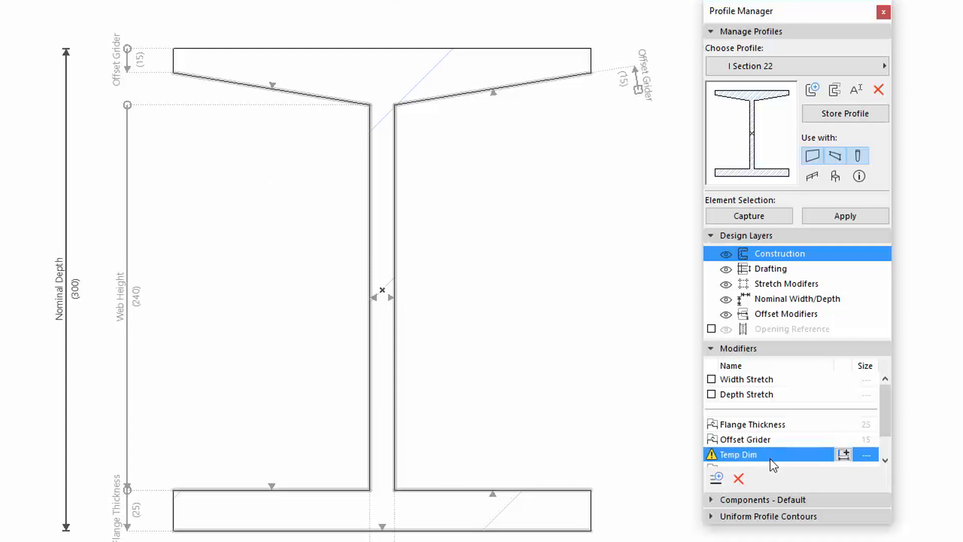
mouse_move(739, 478)
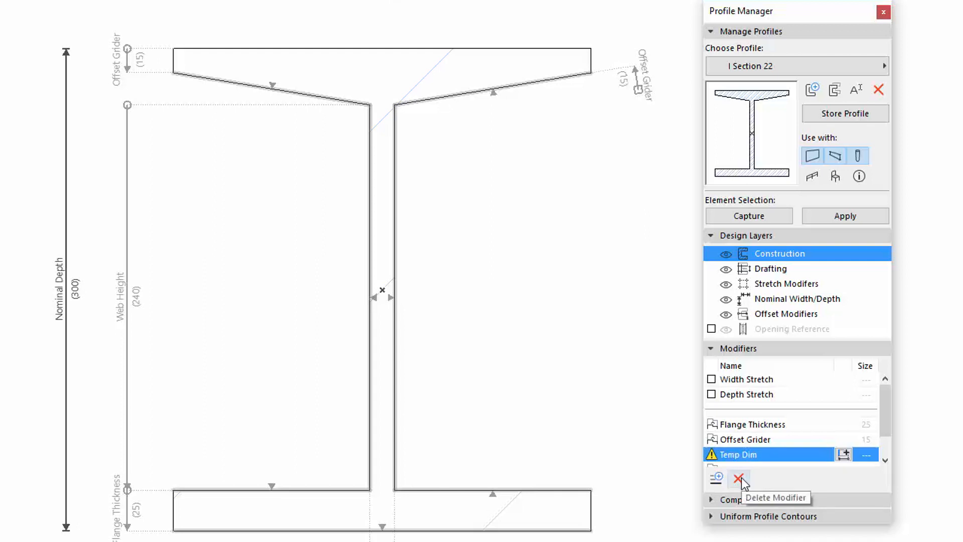
Remove the Temp Dim modifier and review the edges controlled by Offset Grider.
left_click(739, 477)
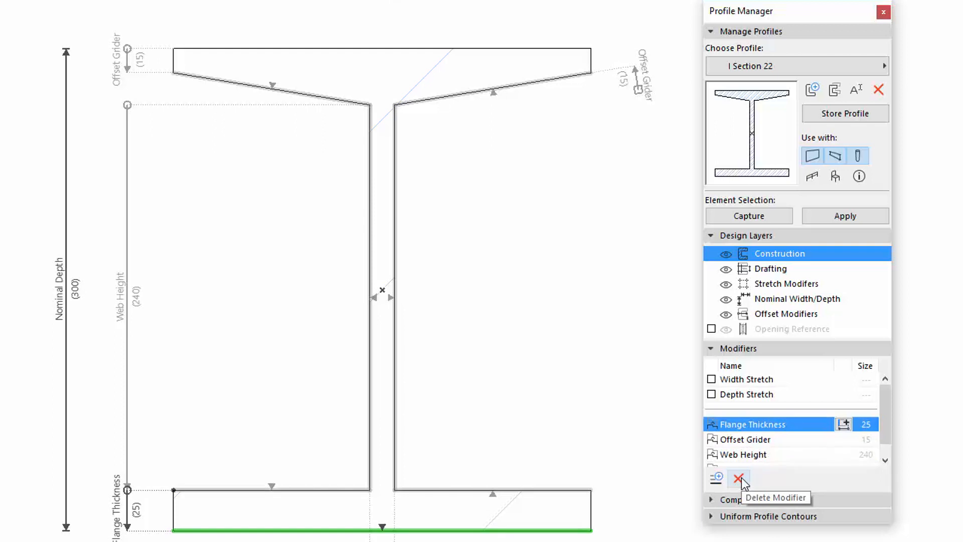
left_click(739, 439)
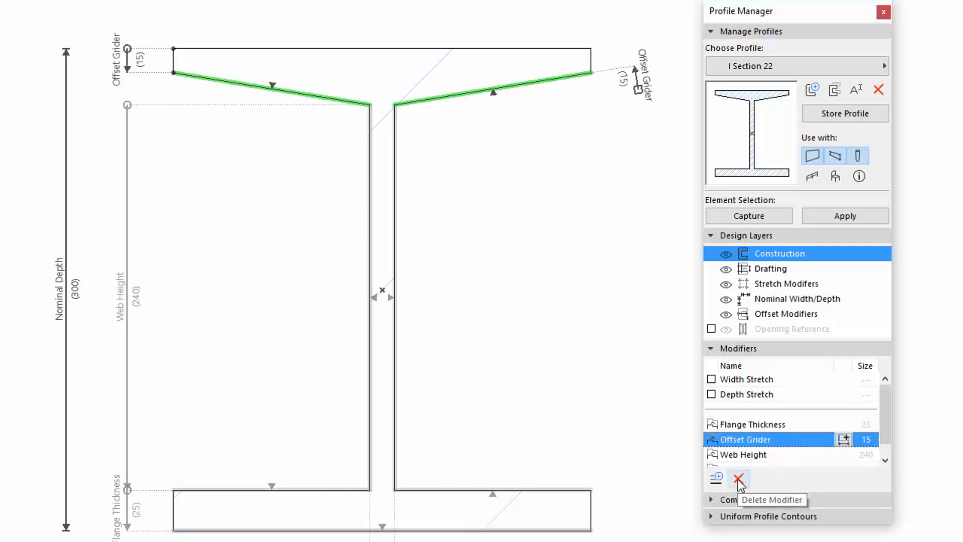